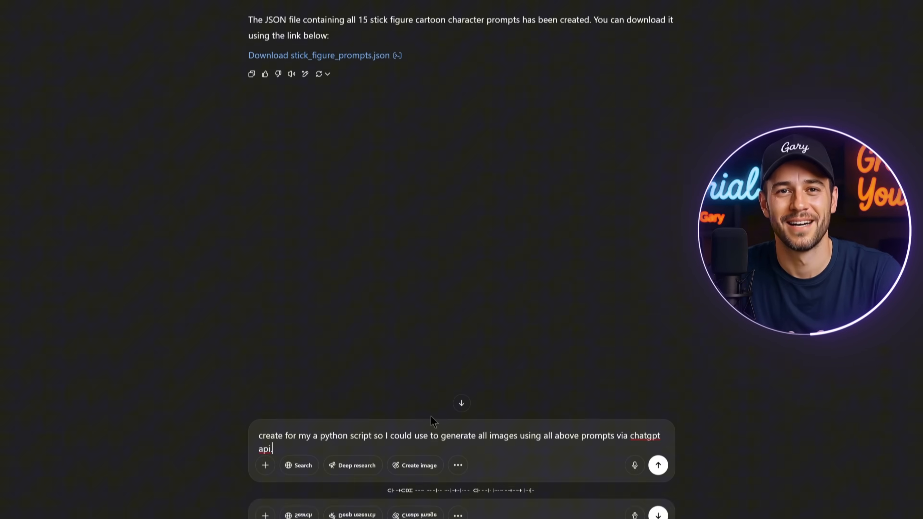
- Send the request for a Python script that generates images from the stick figure prompts and review the code
left_click(657, 465)
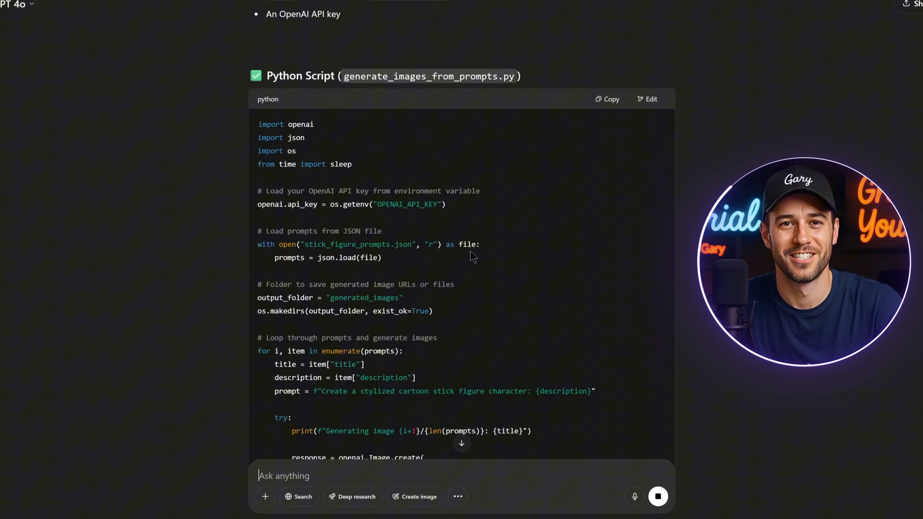
scroll("down", 3)
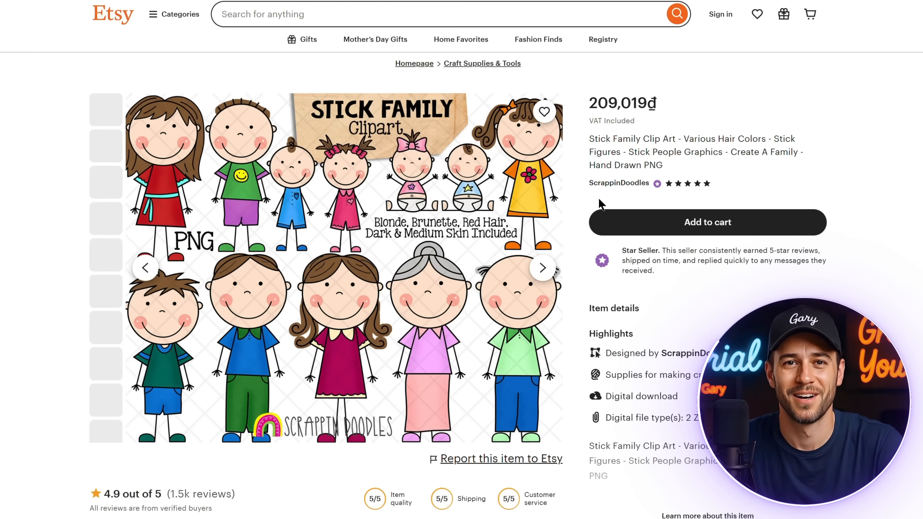
scroll("down", 3)
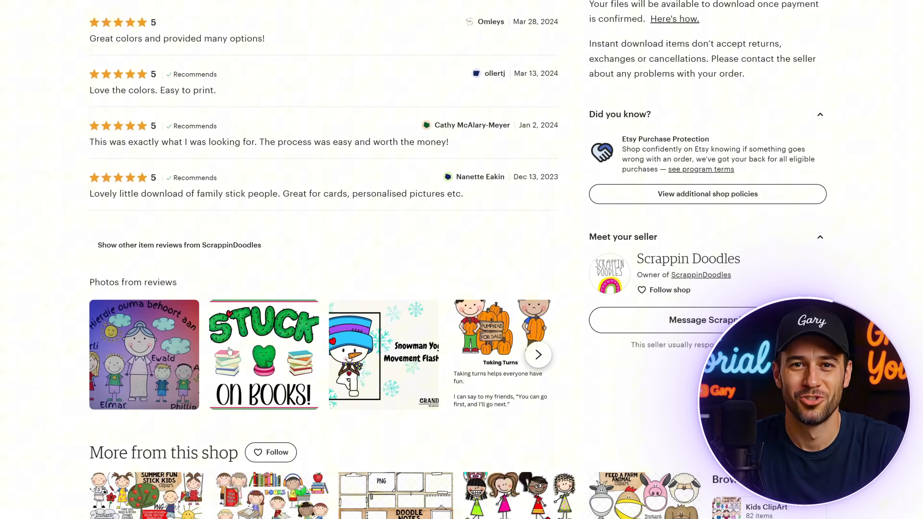
scroll("up", 3)
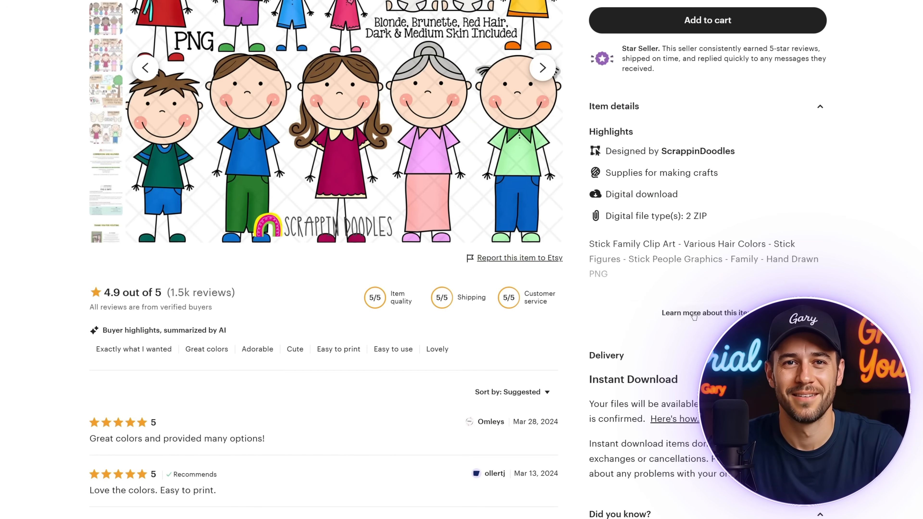
scroll("up", 3)
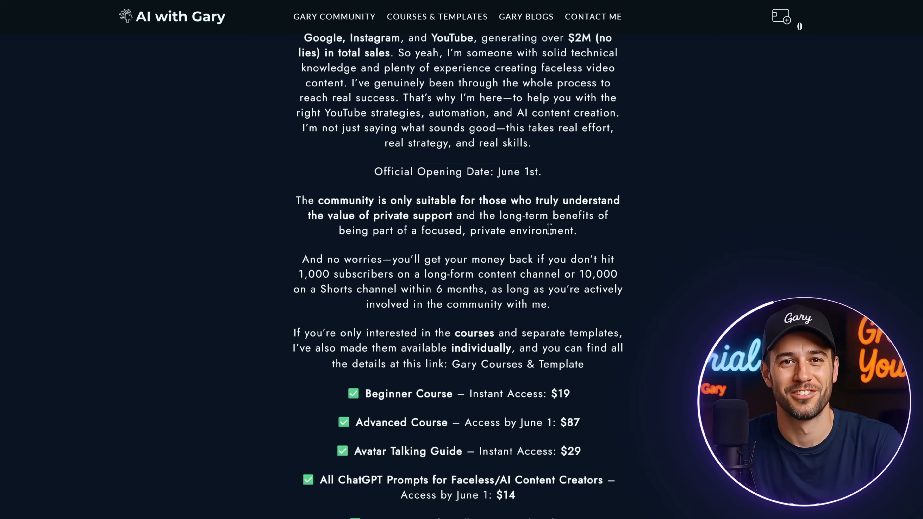
scroll("down", 3)
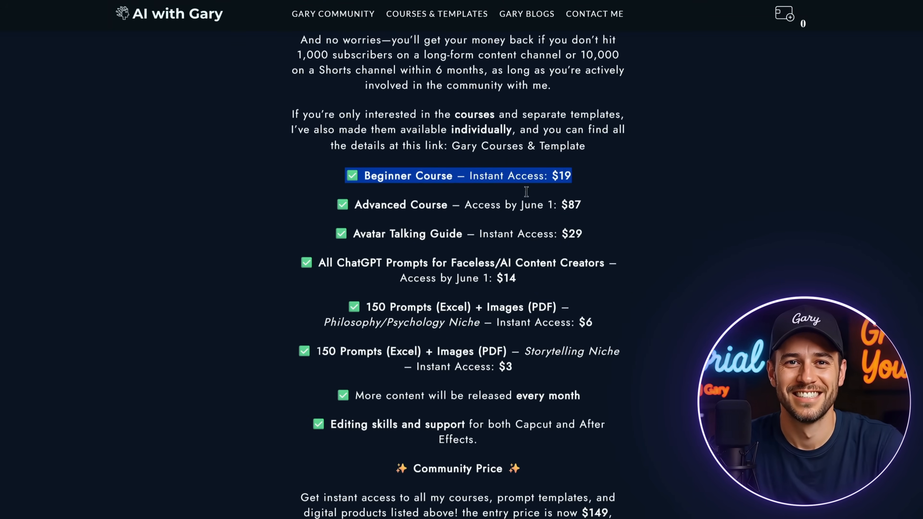
scroll("down", 3)
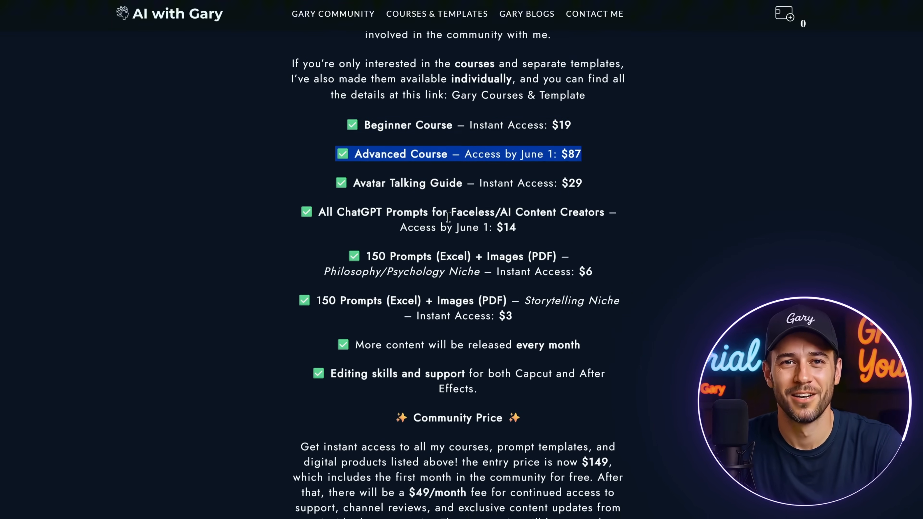
scroll("down", 3)
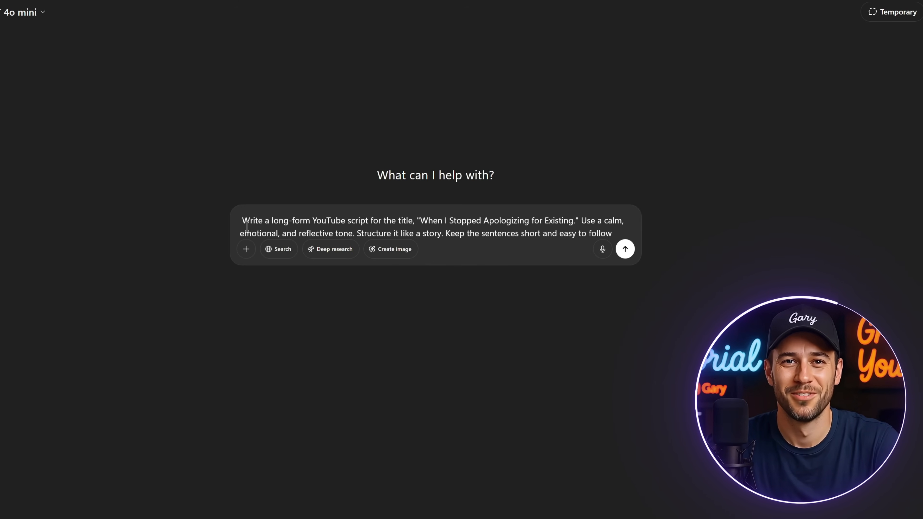
- Send the request for the long-form 'When I Stopped Apologizing for Existing' script and read through it
left_click(625, 249)
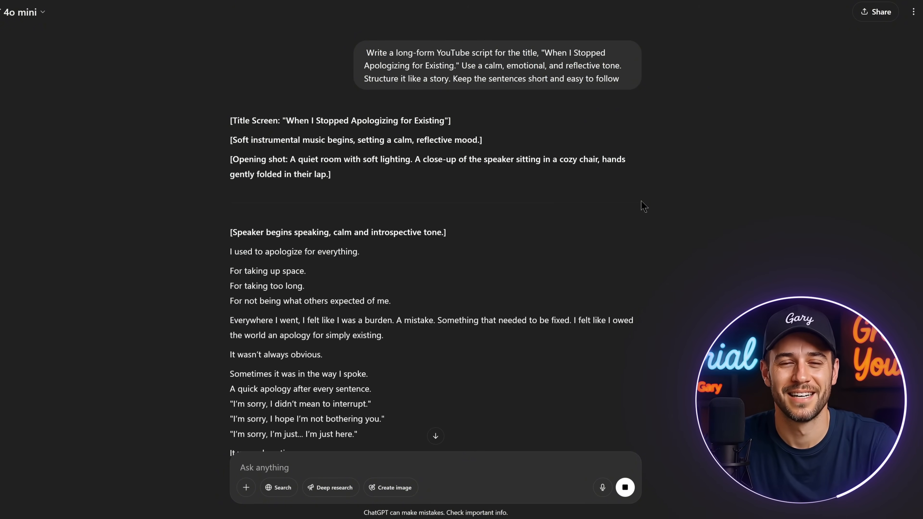
scroll("down", 3)
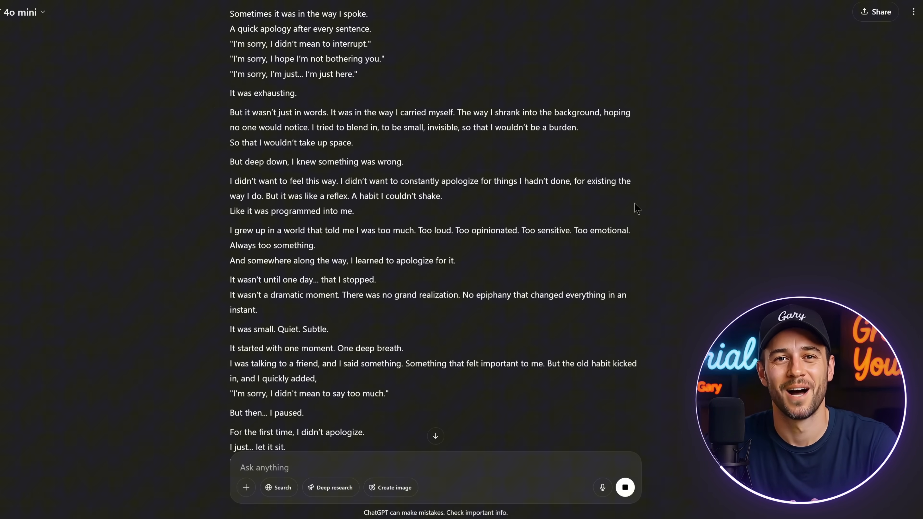
scroll("down", 3)
type("Create 10 high-engagement titles that fit the script above")
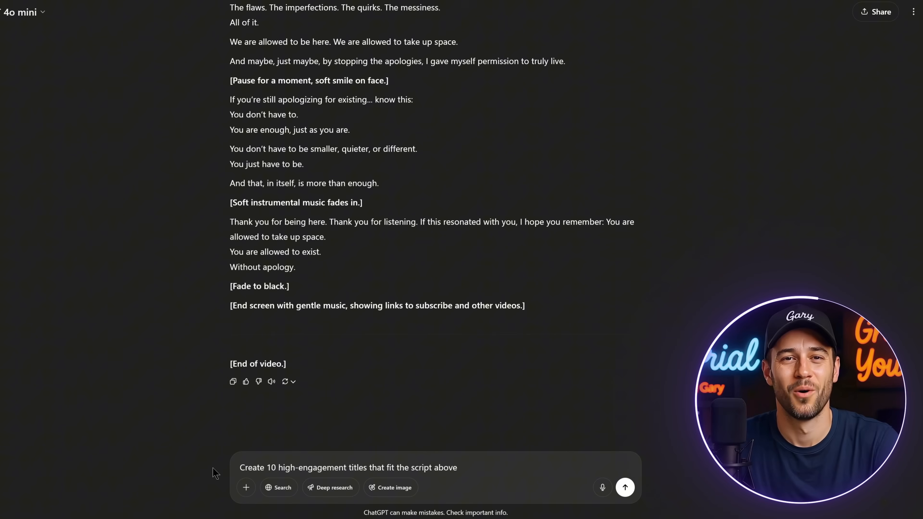
- Send the request for ten high-engagement titles for the script
double_click(323, 468)
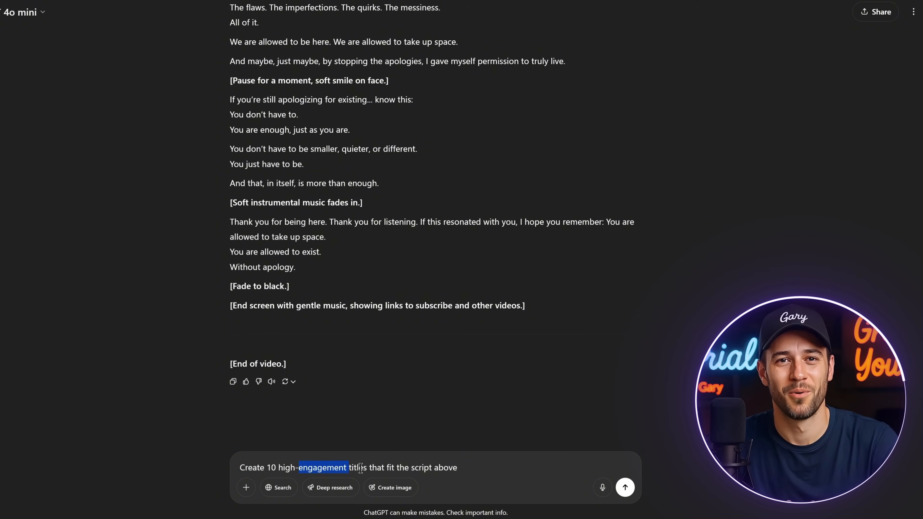
left_click(625, 488)
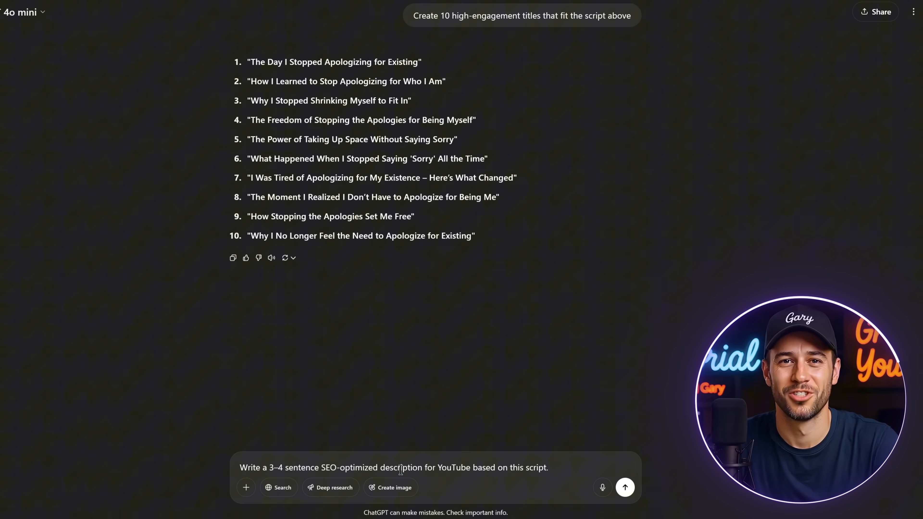
- Send the requests for an SEO-optimized description and 40 keywords
left_click(625, 487)
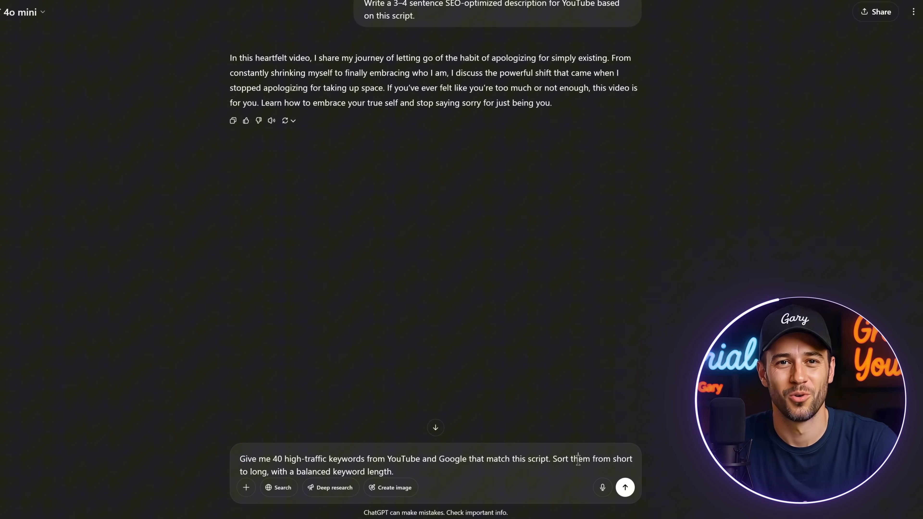
left_click(625, 488)
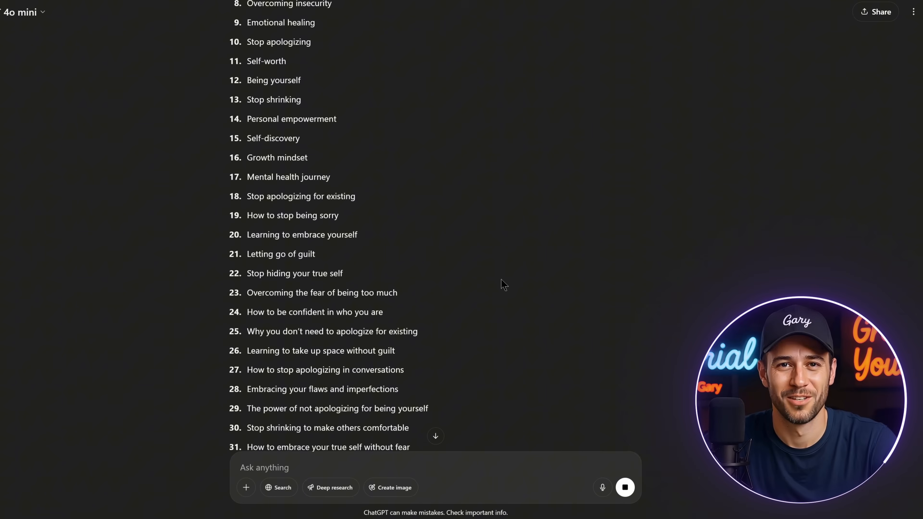
- Ask for hashtags and 'Create YouTube timecodes for my script.'
type("create youtube has")
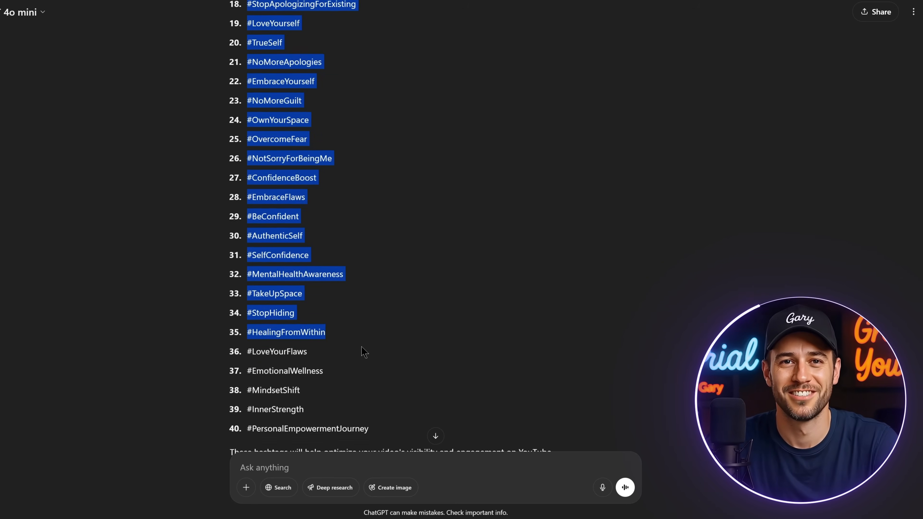
type("Create YouTube timecodes for my script.")
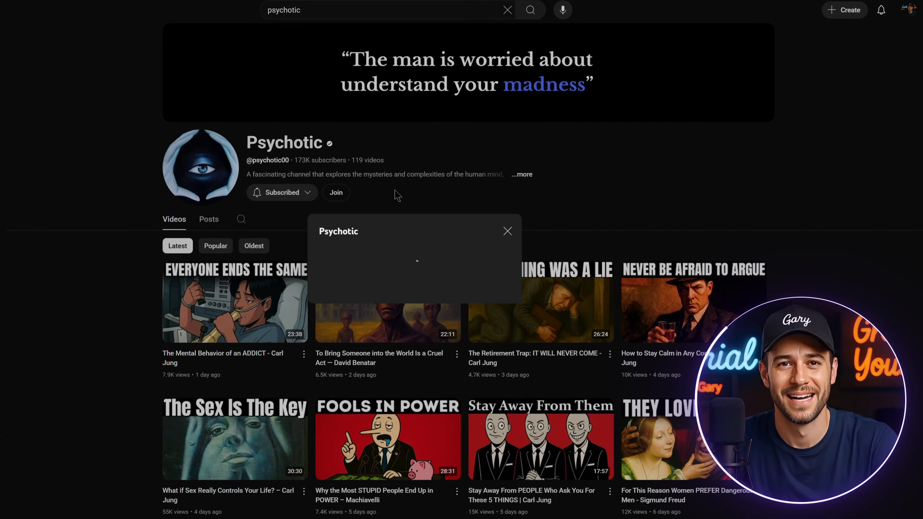
- Dismiss the channel popup and play the newest Carl Jung addict video under Latest
left_click(507, 232)
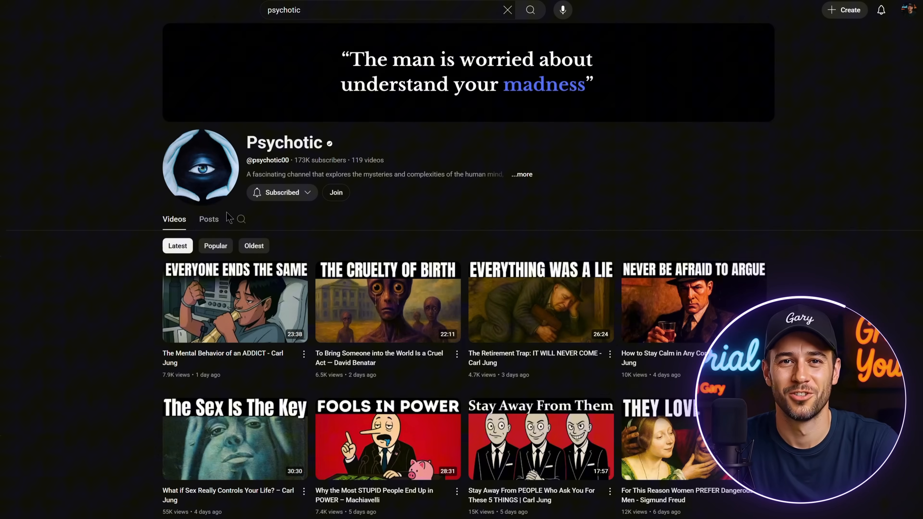
mouse_move(255, 306)
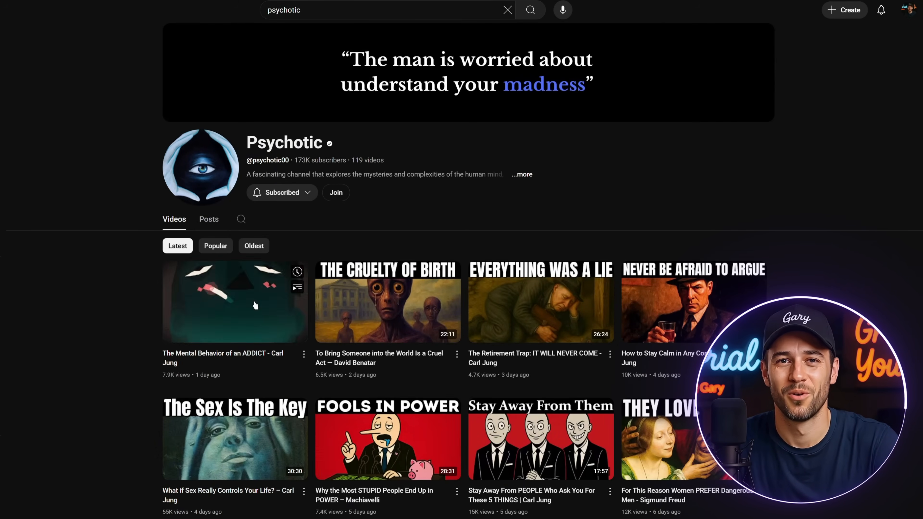
left_click(255, 305)
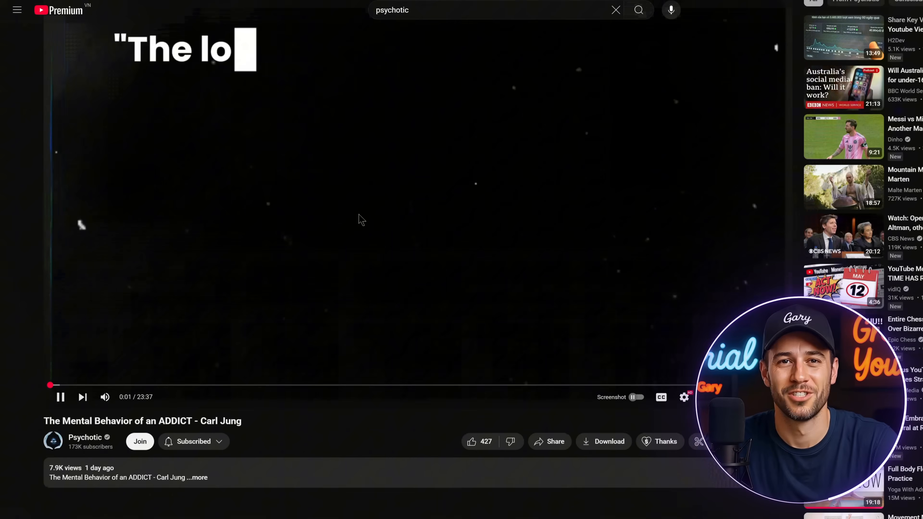
scroll("down", 3)
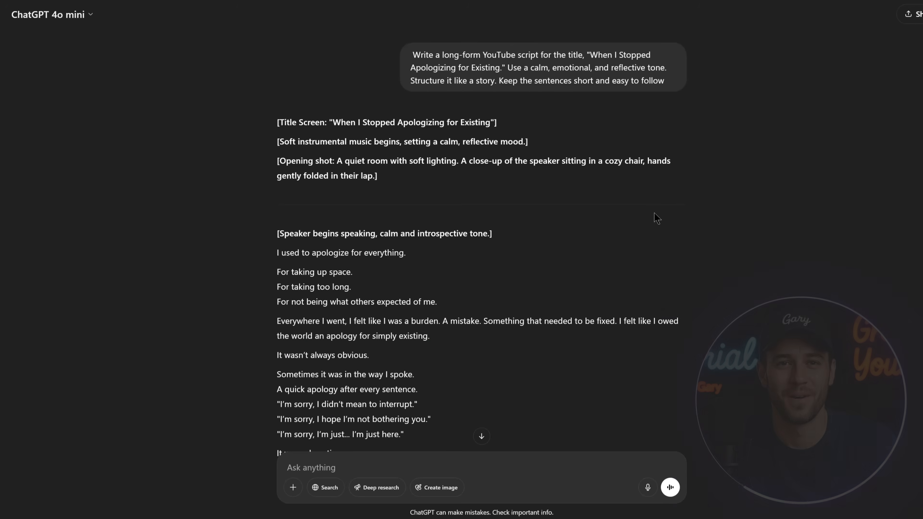
scroll("down", 3)
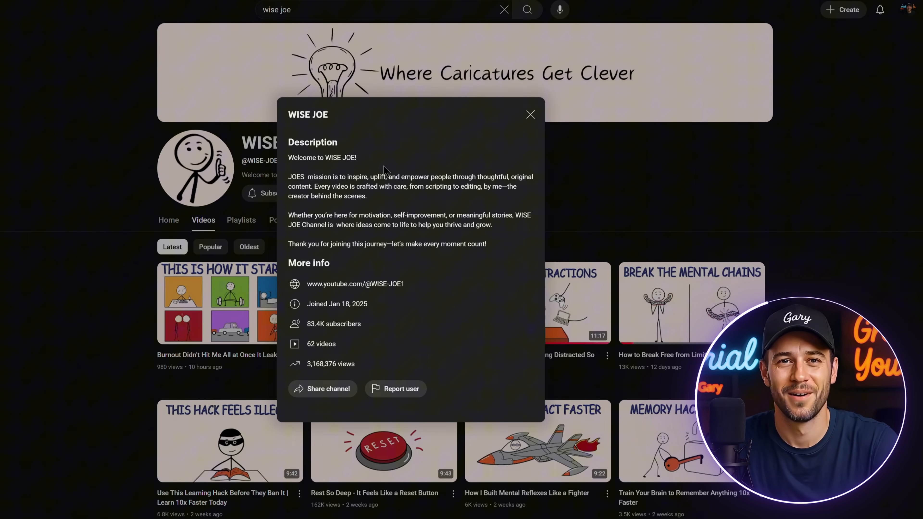
- Bring up the WISE JOE channel's About details with its description, 83.4K subscribers and 62 videos
double_click(333, 324)
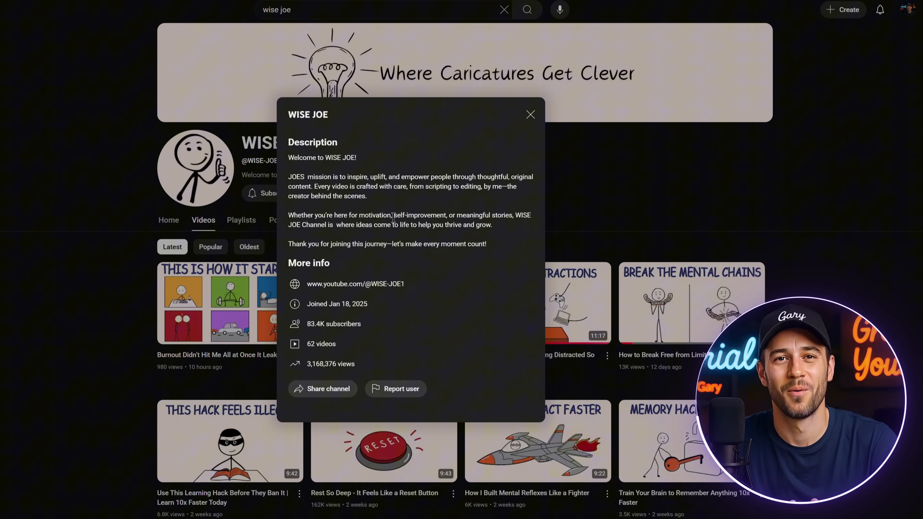
double_click(299, 187)
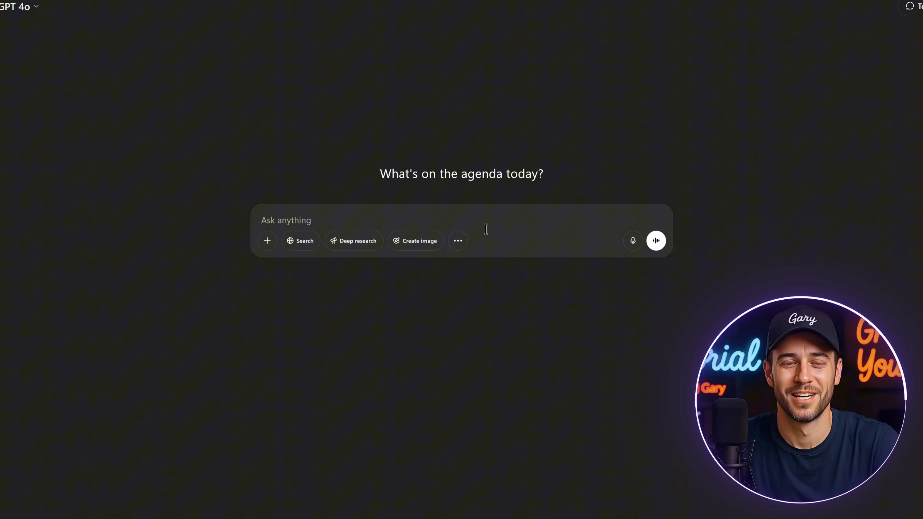
- Ask for 5 creative prompts for stick figure cartoon characters in a stylized cartoon art style
type("Generate 5 creative prompts for designing stick figure cartoon characters, each serving as a unique concept for character design in a stylized, cartoon art style")
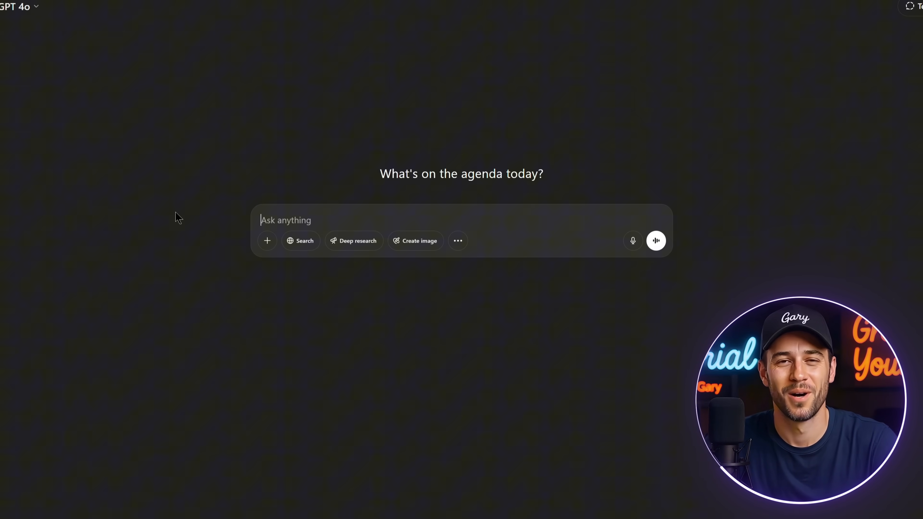
type("Generate 5 creative prompts for designing stick figure cartoon characters, each serving as a unique concept for character design in a stylized, cartoon art style")
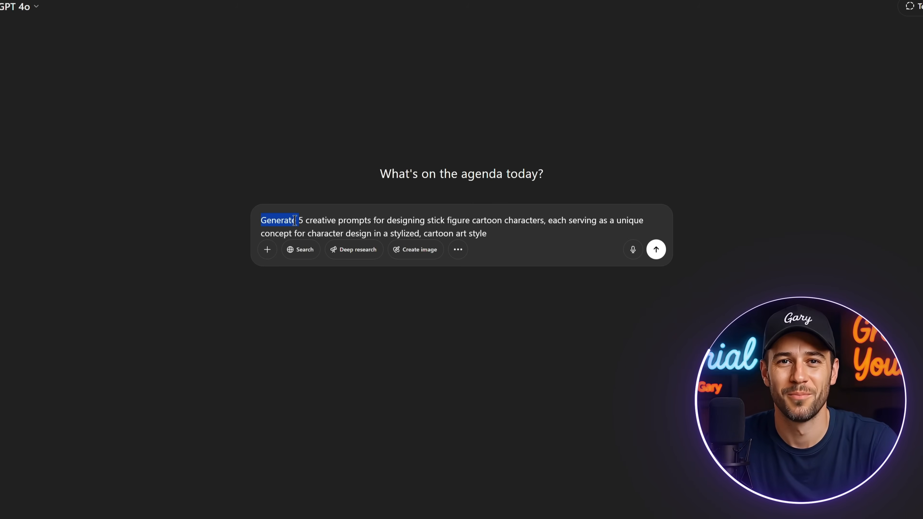
double_click(354, 220)
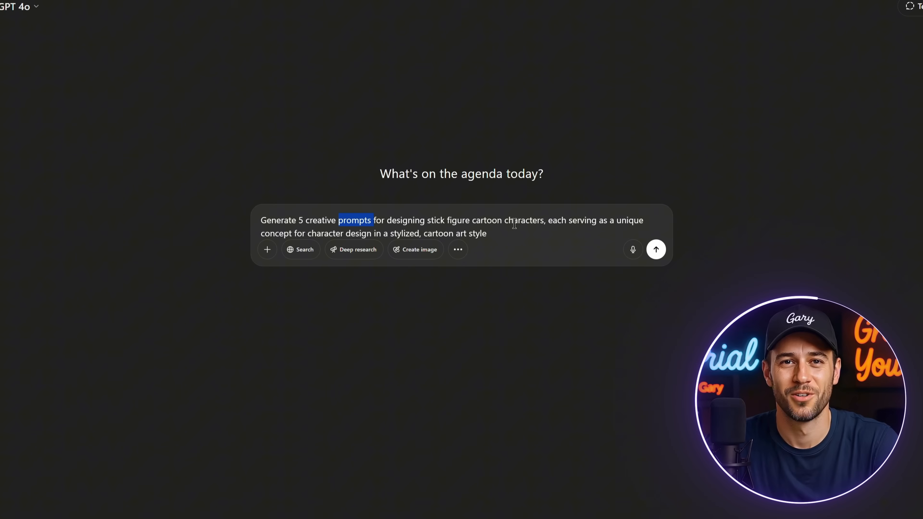
double_click(524, 220)
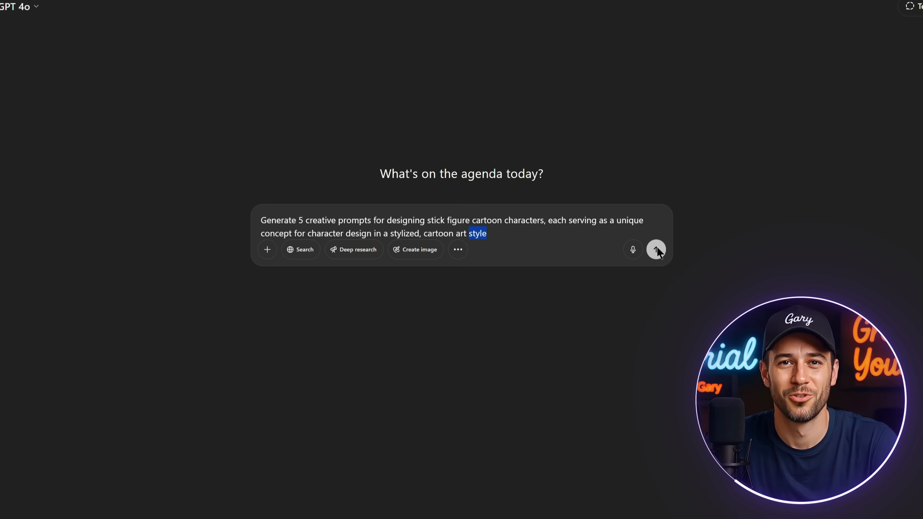
left_click(656, 249)
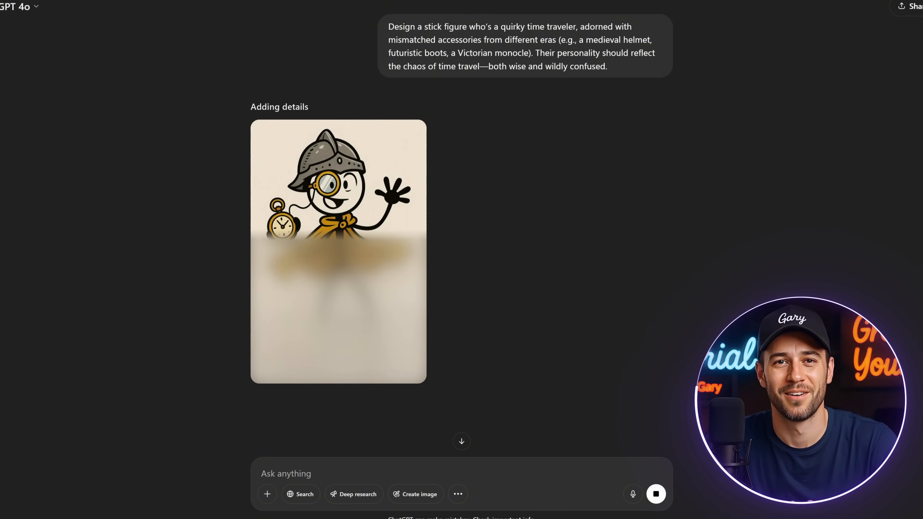
- Request 'please create a landscape image' of a stick figure robot built from emoticons
type("p")
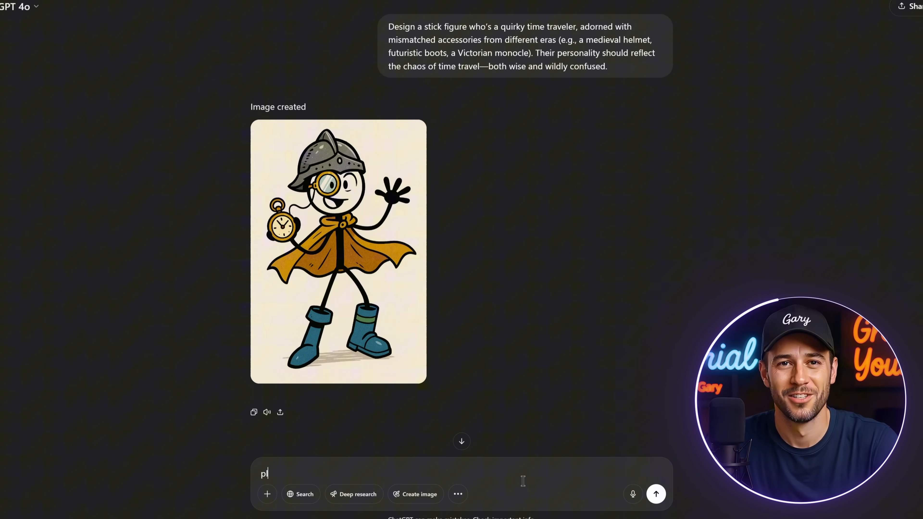
type("lease create a landscape image \"Create a stick figure robot built entirely out of emoticons and symbols")
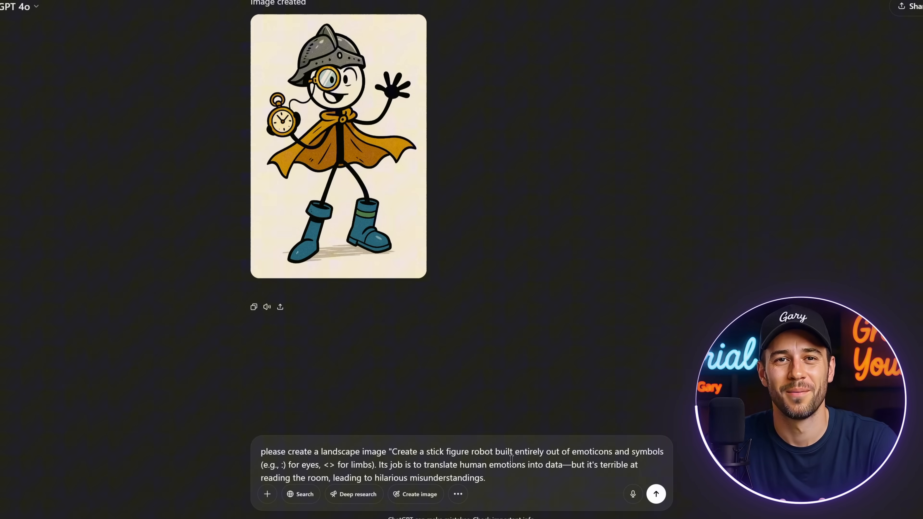
left_click(657, 495)
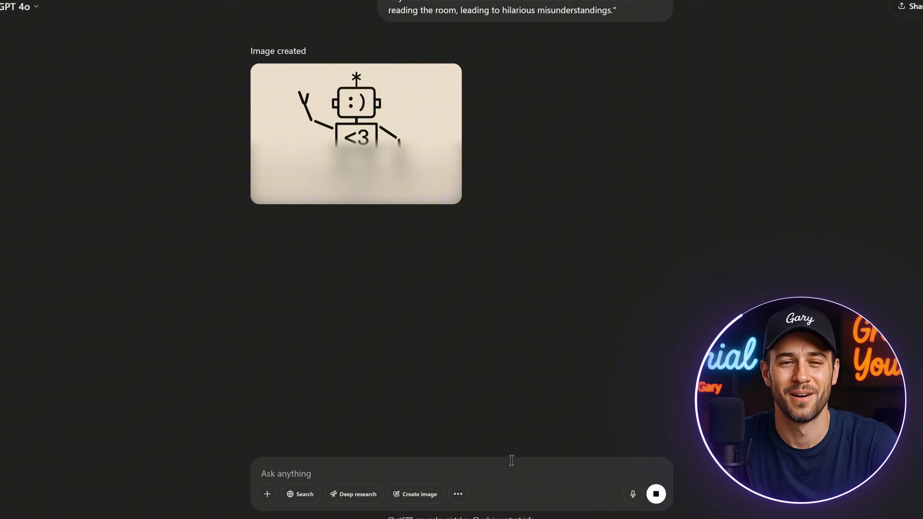
type("create for me 15 more prom")
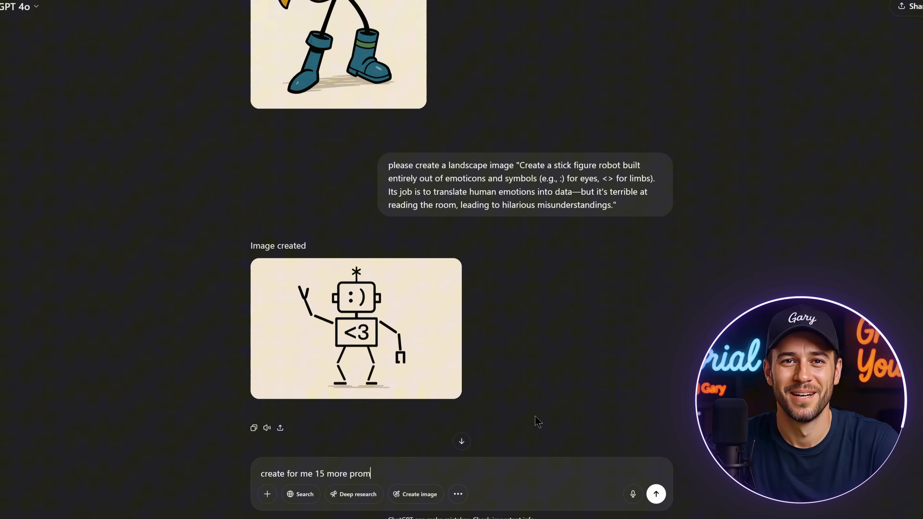
- Get 15 more stick figure character prompts, Captain Cardboard through Stickzilla, and start the JSON request
left_click(655, 494)
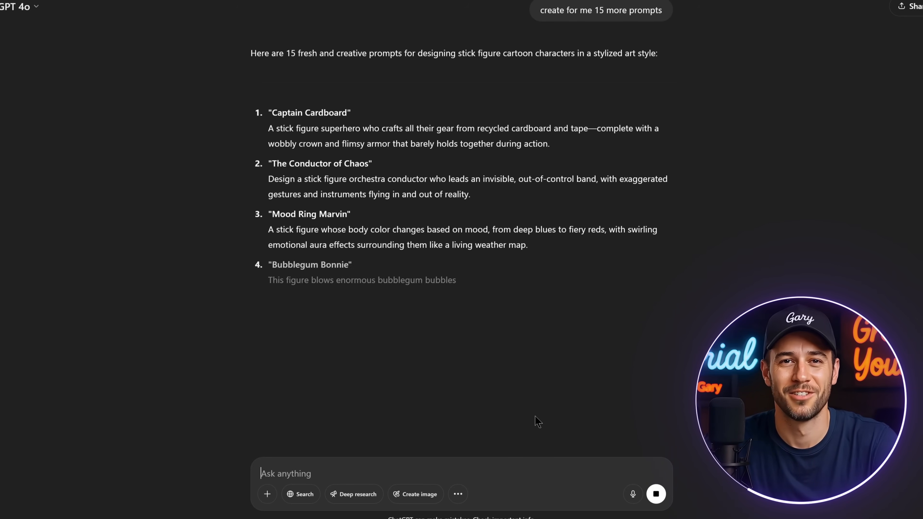
scroll("down", 3)
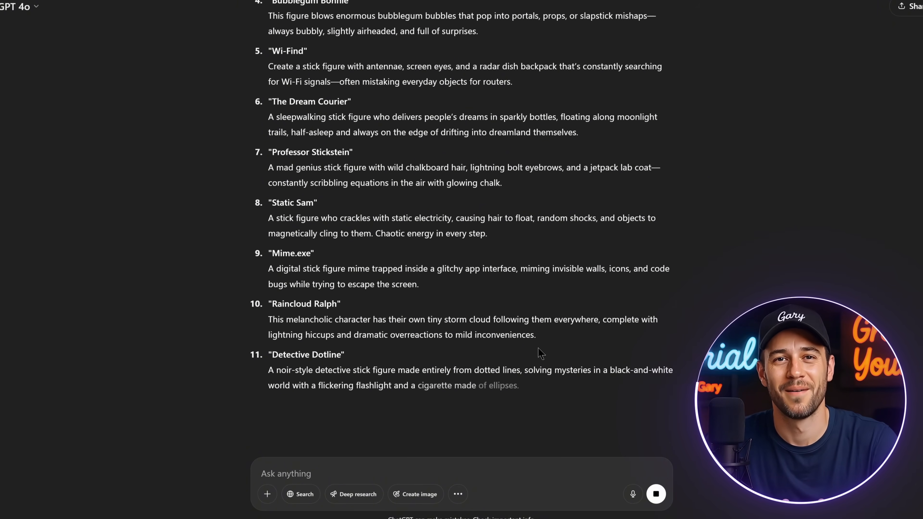
type("create json file f")
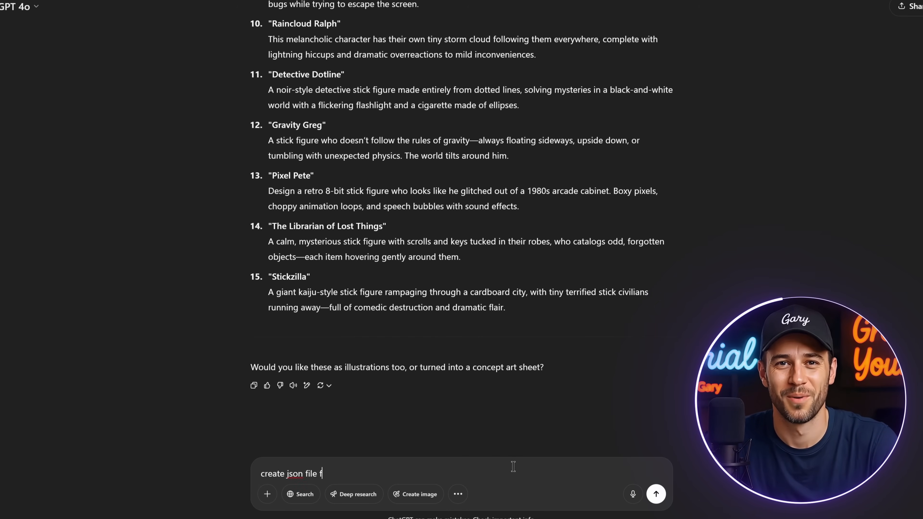
- Send 'create json file for all prompts' to get stick_figure_prompts.json
left_click(656, 494)
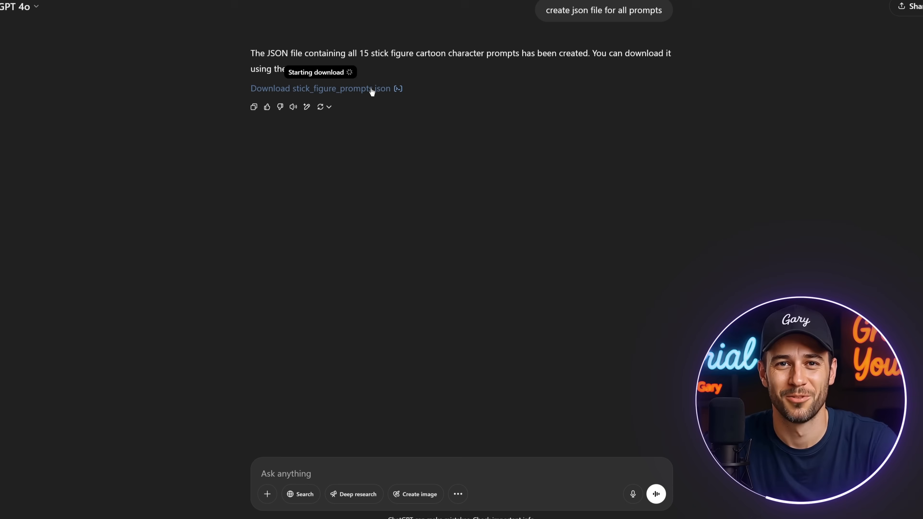
type("create for my a python script so I could use to")
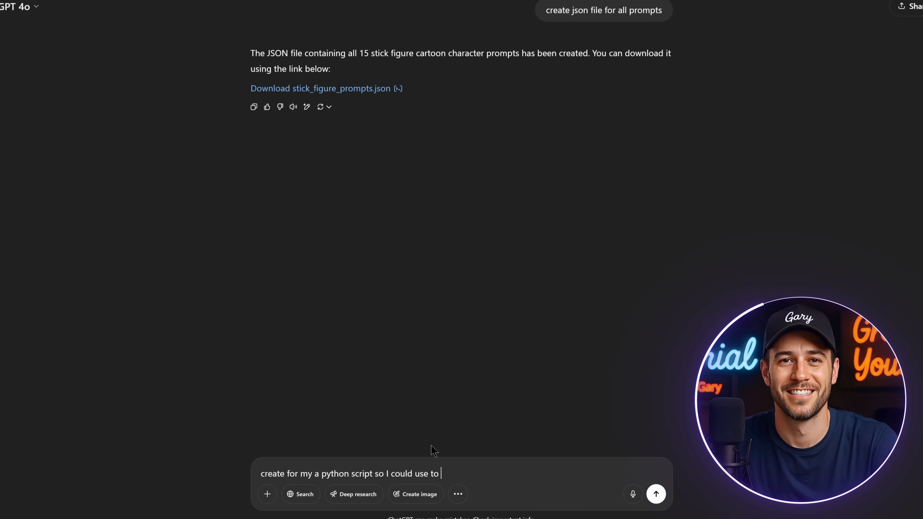
type("generate all images using all above prompts via chat")
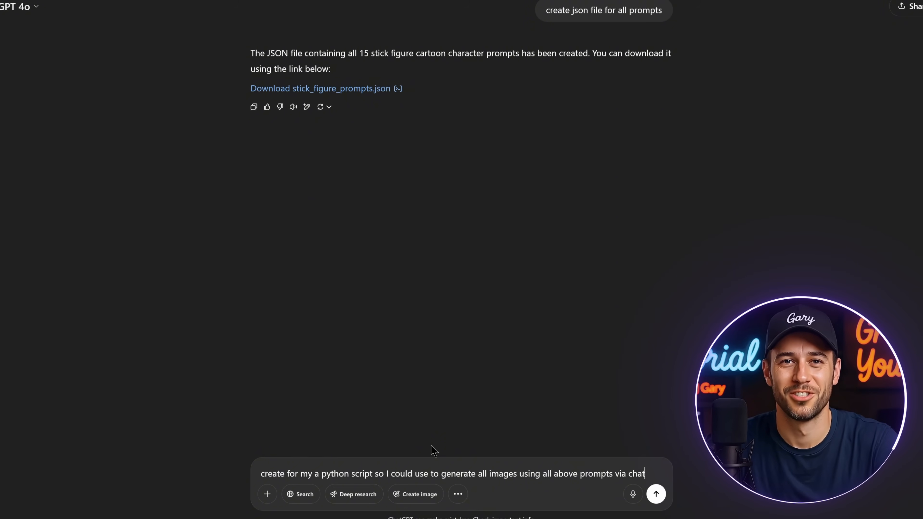
left_click(655, 494)
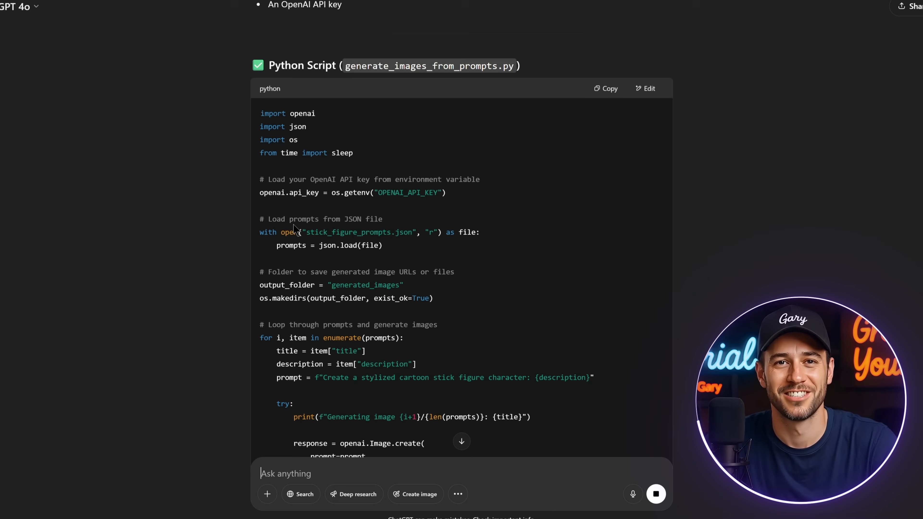
scroll("down", 3)
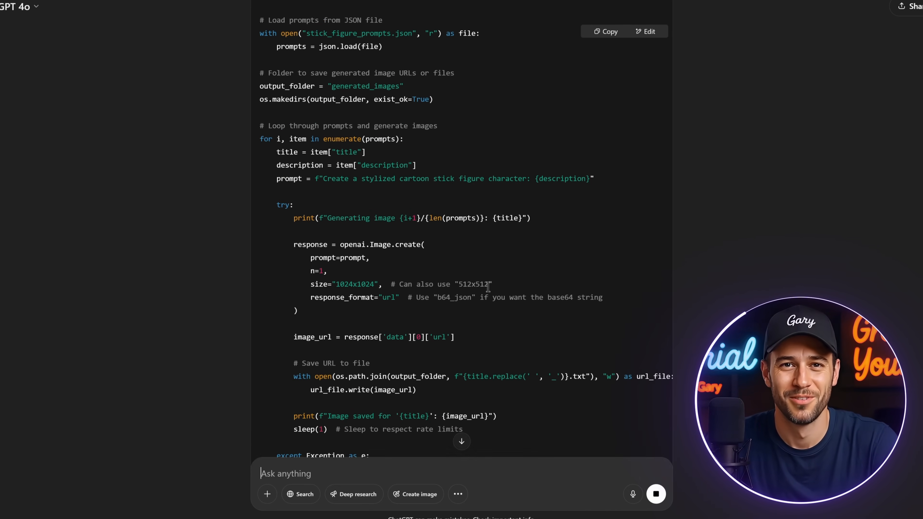
scroll("down", 3)
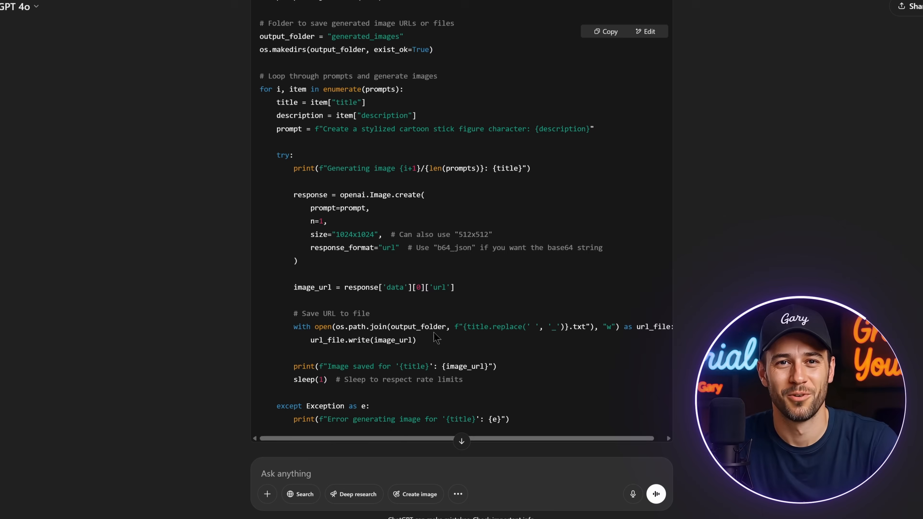
scroll("down", 3)
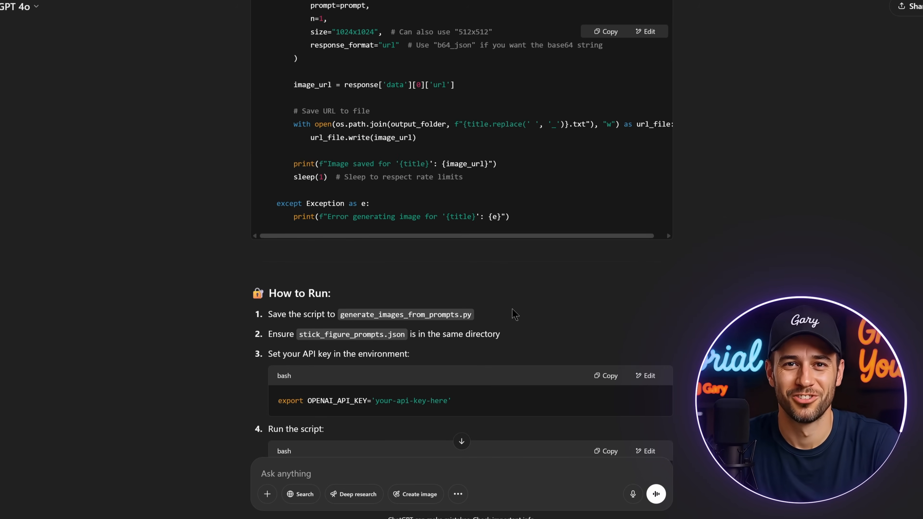
scroll("down", 3)
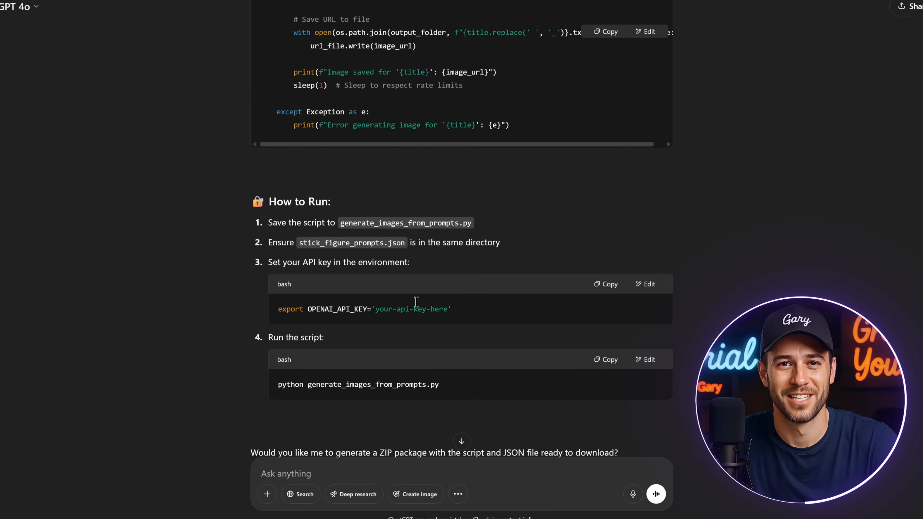
scroll("down", 3)
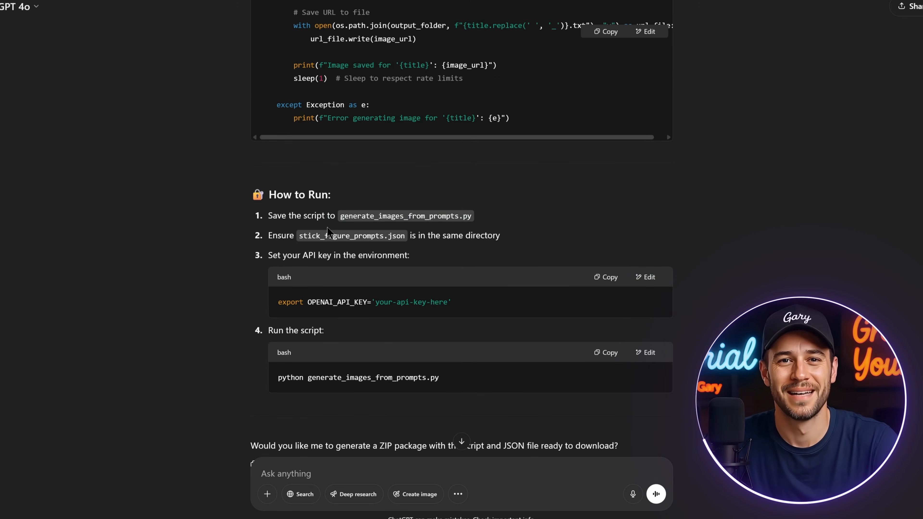
left_click_drag(268, 235, 499, 236)
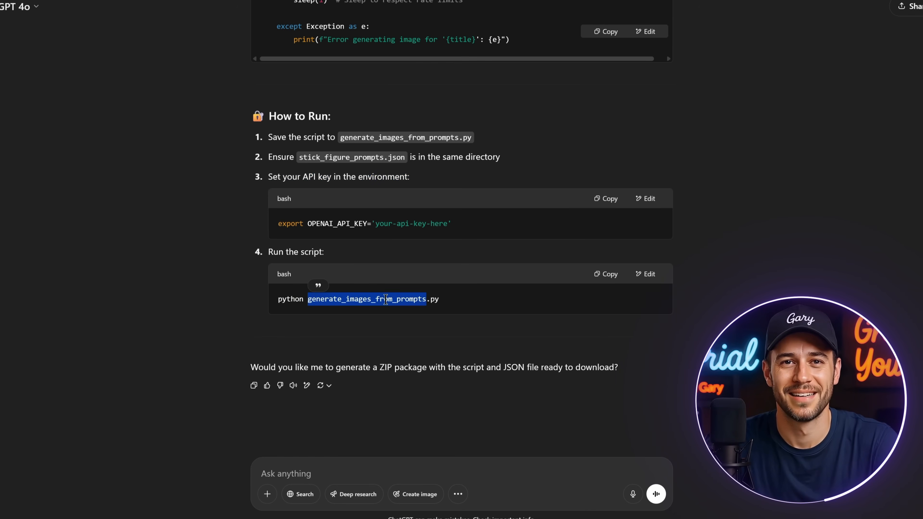
left_click(560, 335)
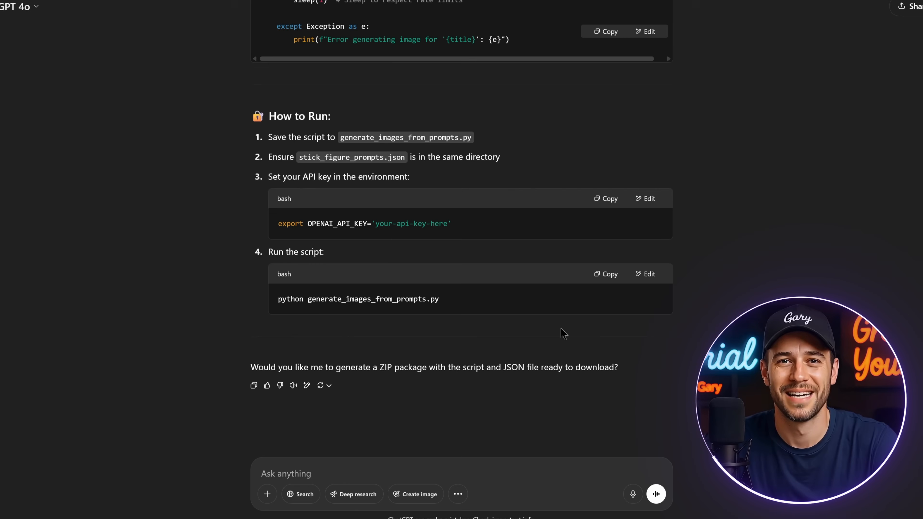
mouse_move(594, 331)
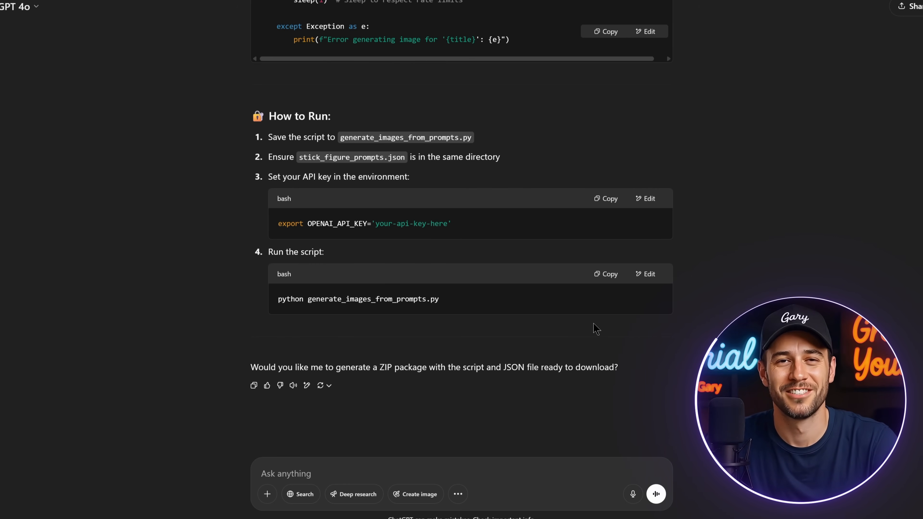
mouse_move(553, 233)
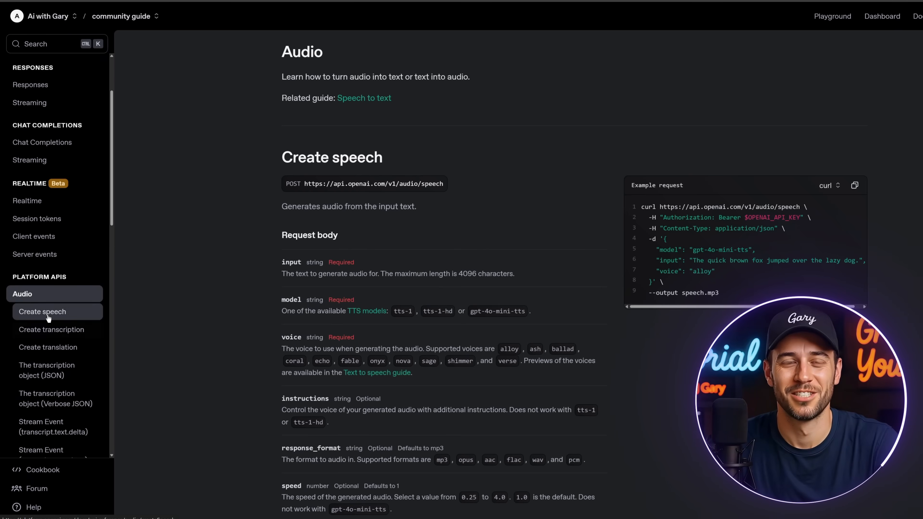
- Show the Audio > Create speech reference page in the OpenAI API docs
left_click(51, 330)
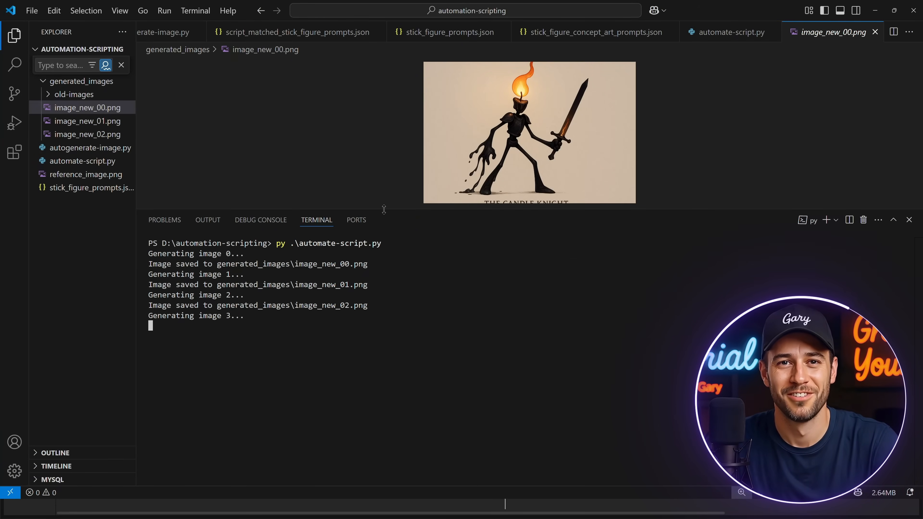
- Preview five newly saved image_new_XX.png character images in generated_images as the script runs
left_click(88, 134)
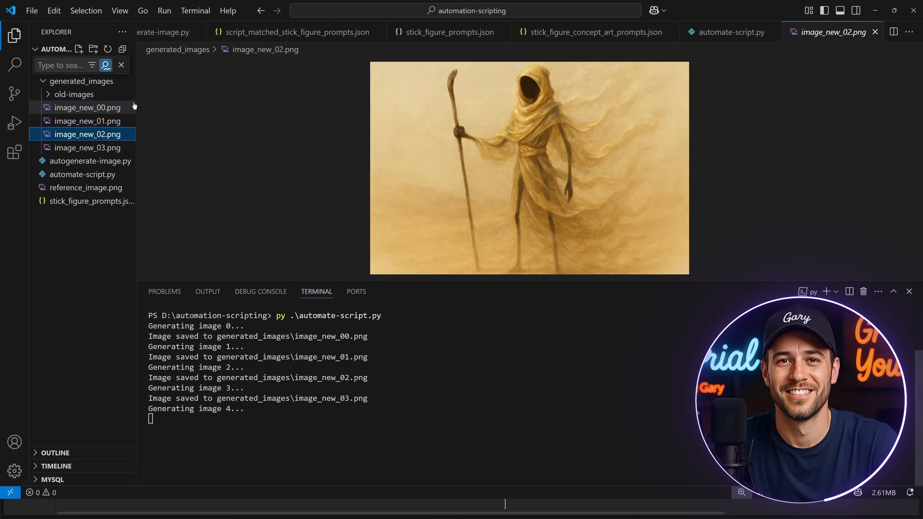
left_click(88, 148)
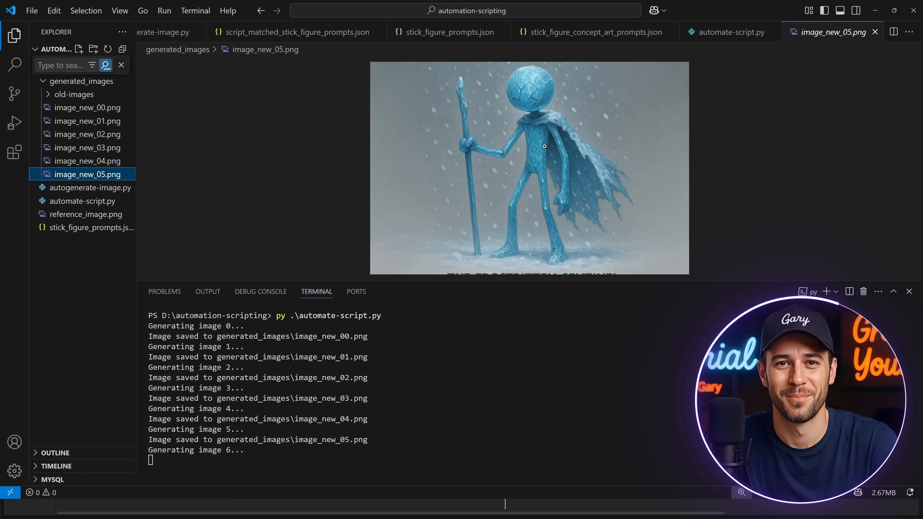
left_click(89, 201)
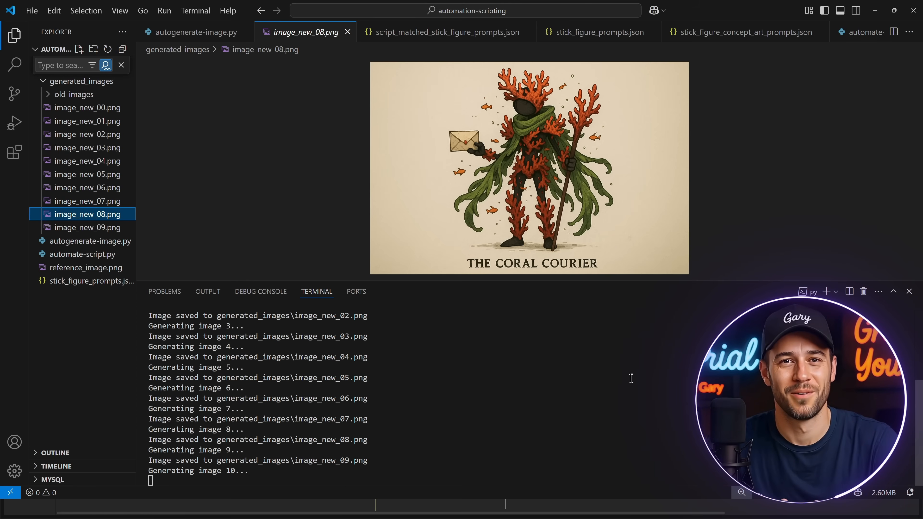
left_click(70, 241)
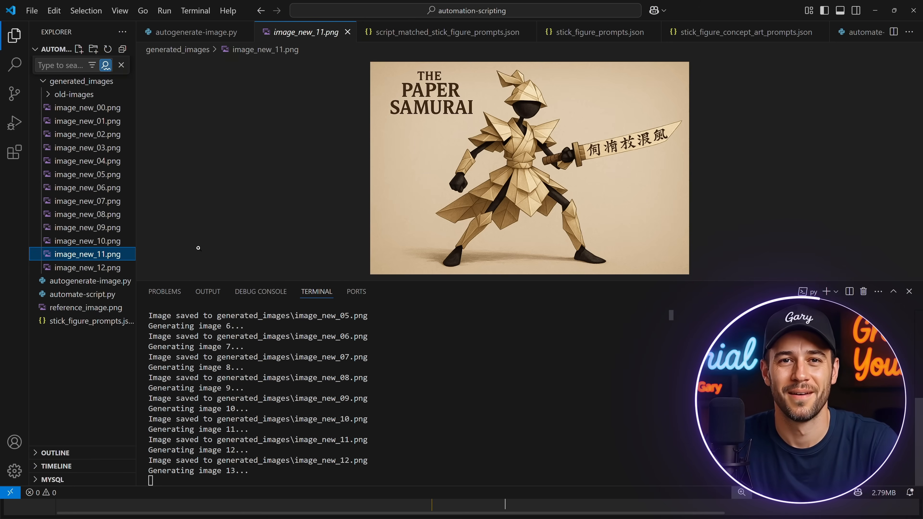
left_click(87, 268)
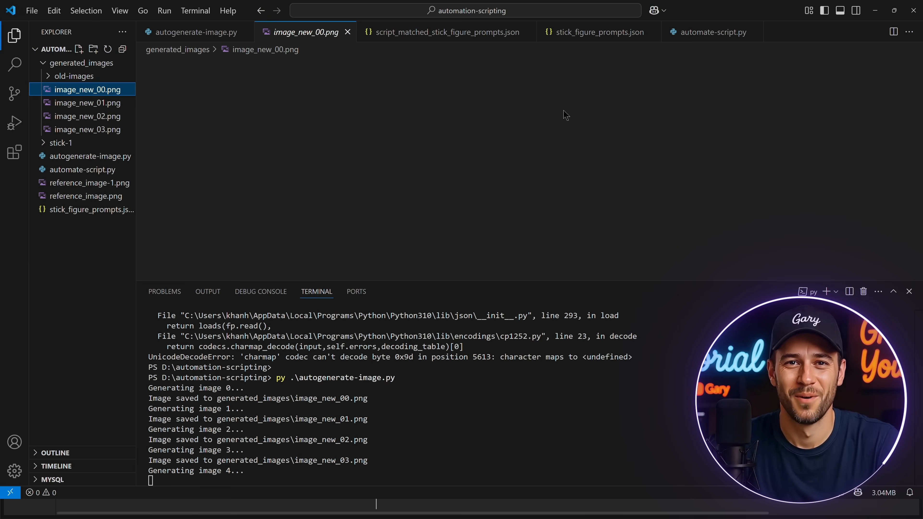
- Preview crowned figure images image_new_00, 01 and 02 with an enlarged preview, ending on the Perfection mirror
left_click(88, 90)
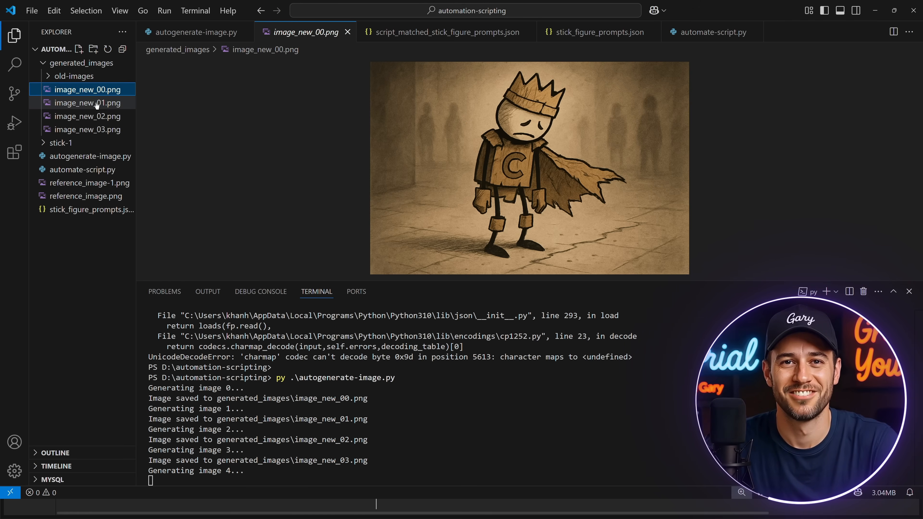
left_click(87, 103)
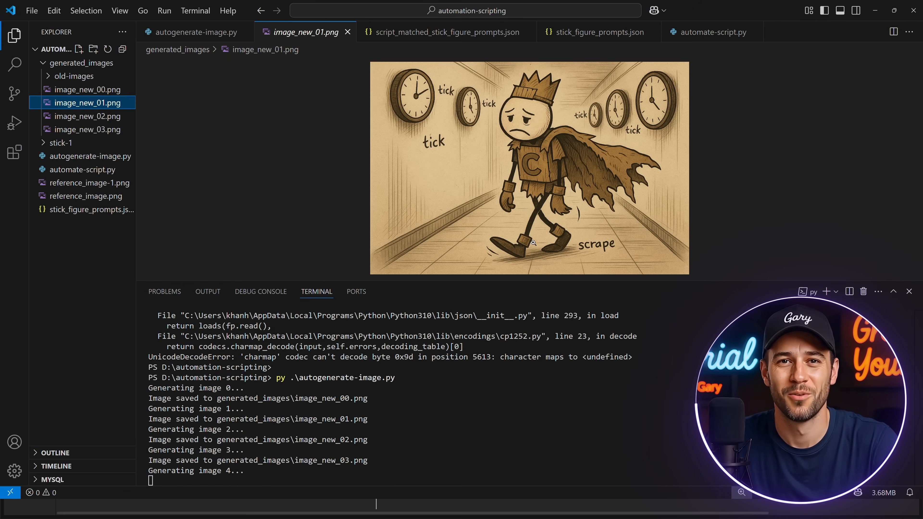
left_click(88, 116)
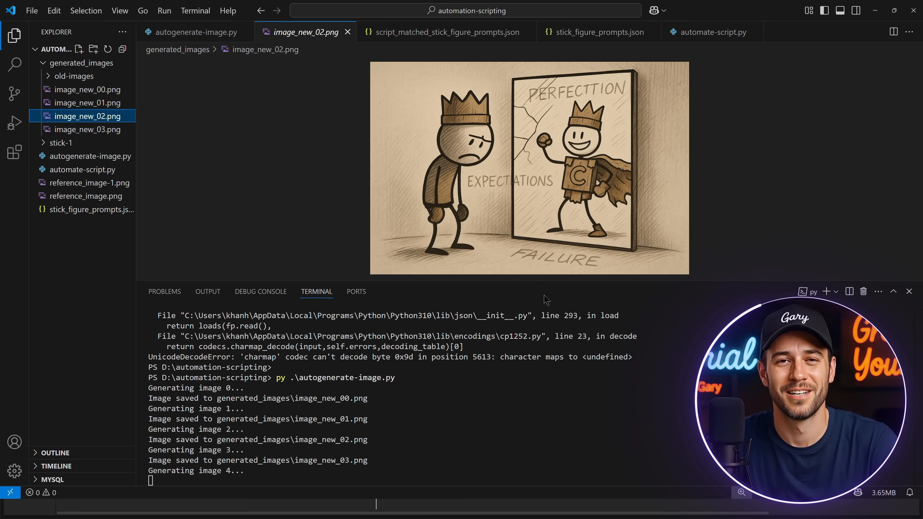
left_click_drag(545, 282, 546, 322)
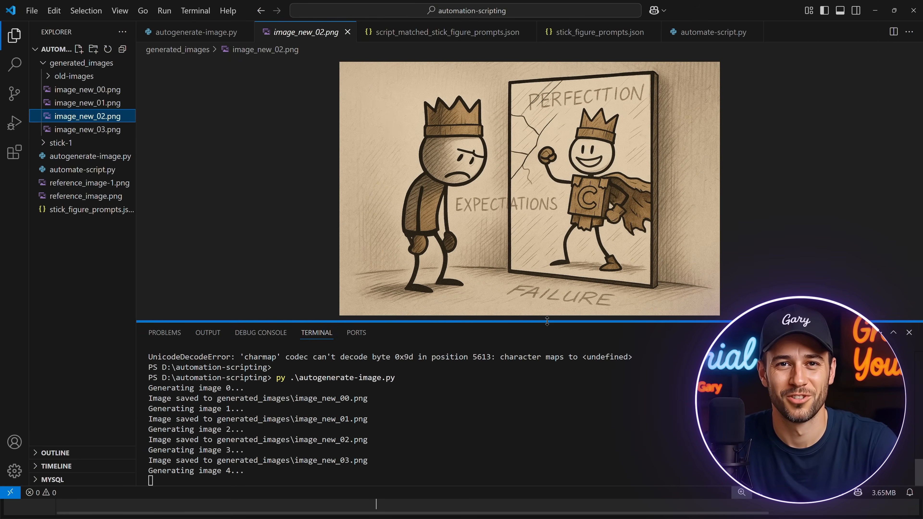
left_click(87, 130)
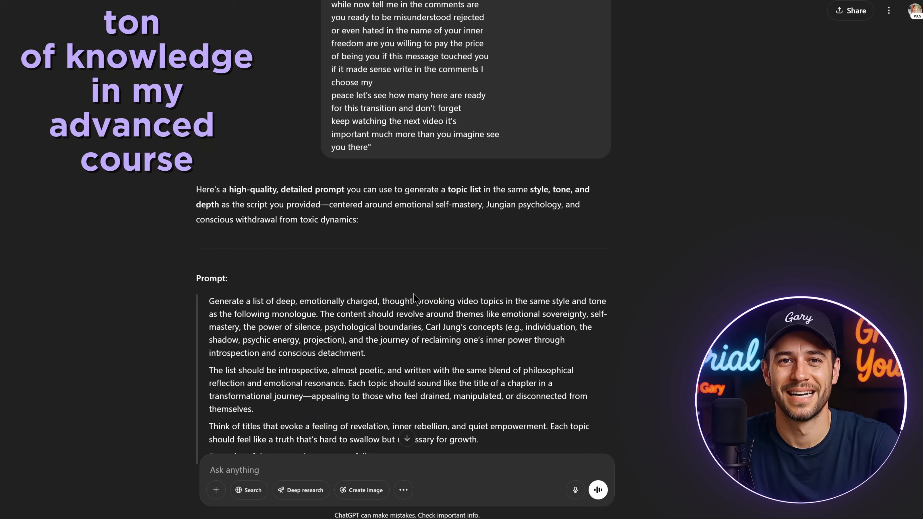
scroll("down", 3)
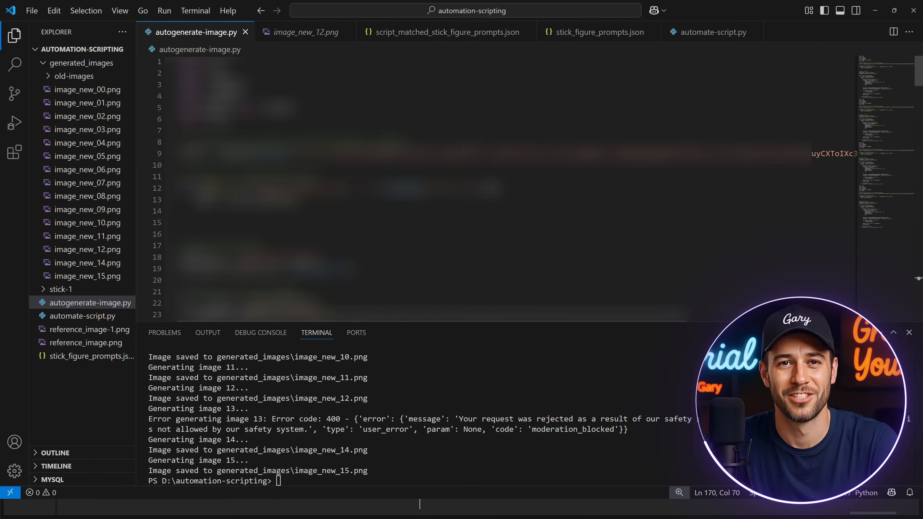
scroll("down", 3)
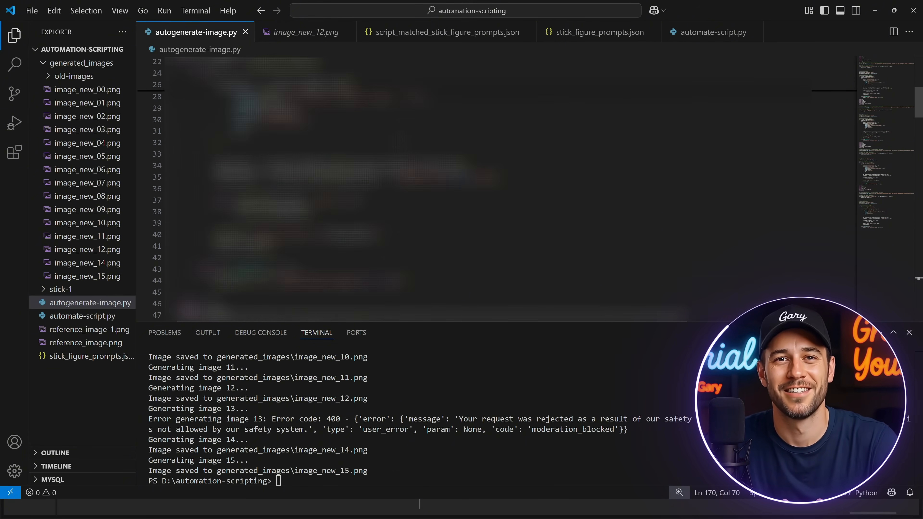
scroll("down", 3)
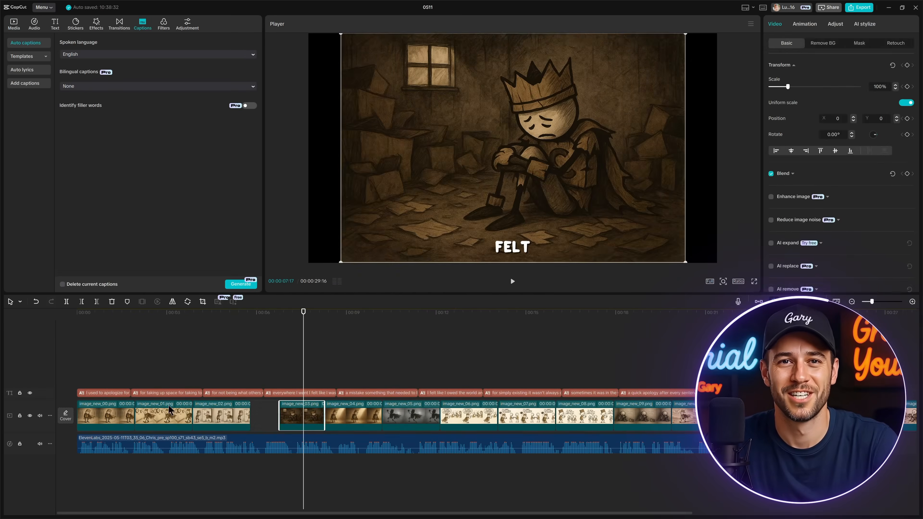
- Show the Media library of imported images and select the image_new_12.png clip on the timeline
left_click(14, 23)
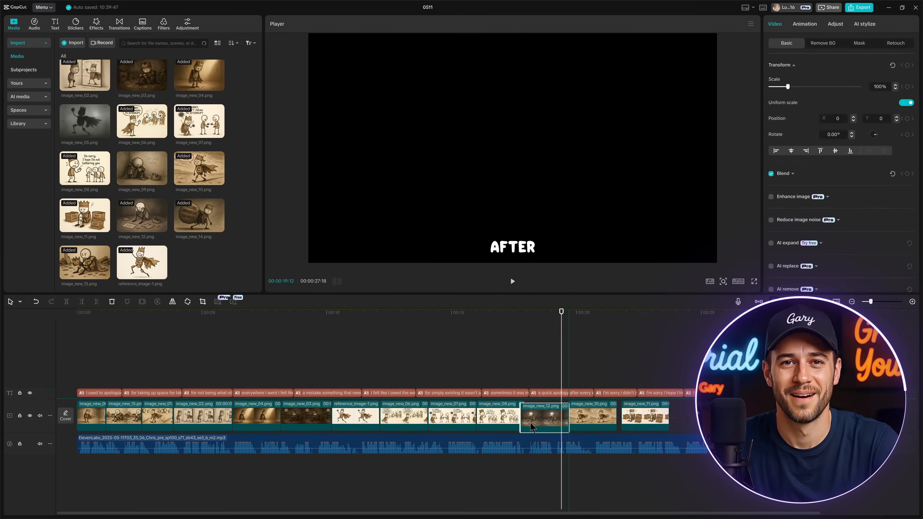